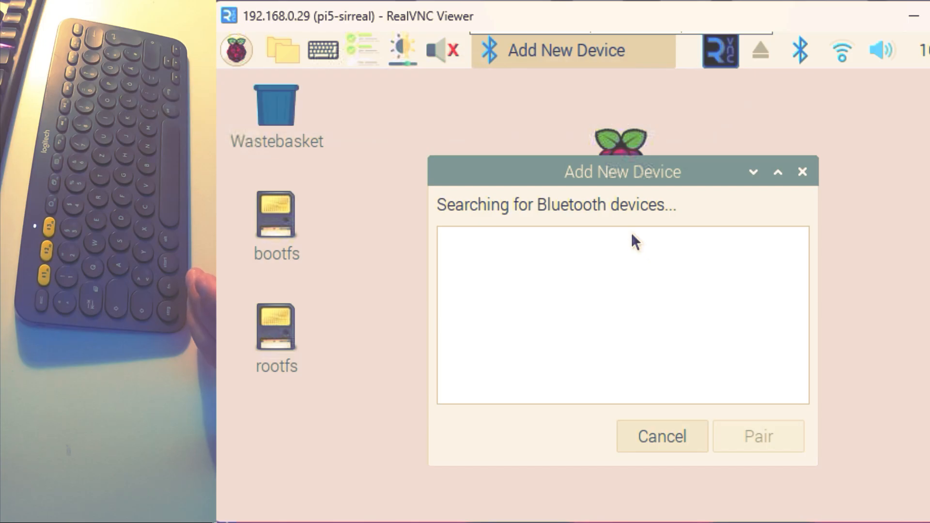
Start searching for nearby Bluetooth devices from the taskbar Bluetooth menu.
click(576, 244)
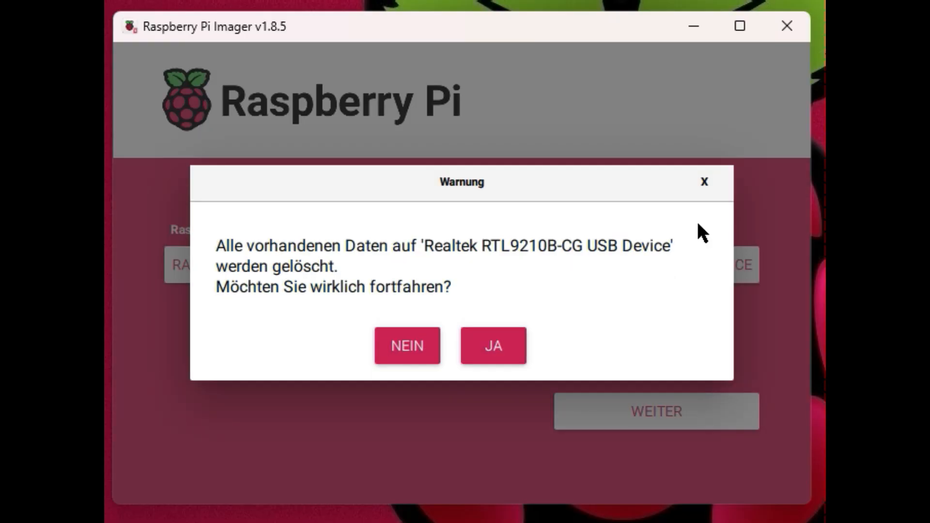
Confirm erasing the Realtek USB drive so the image write begins.
click(492, 345)
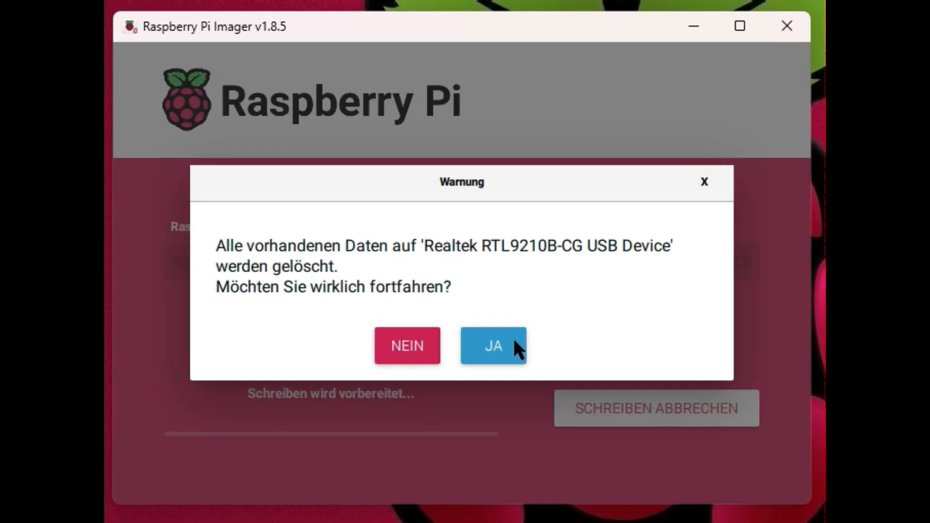
click(492, 346)
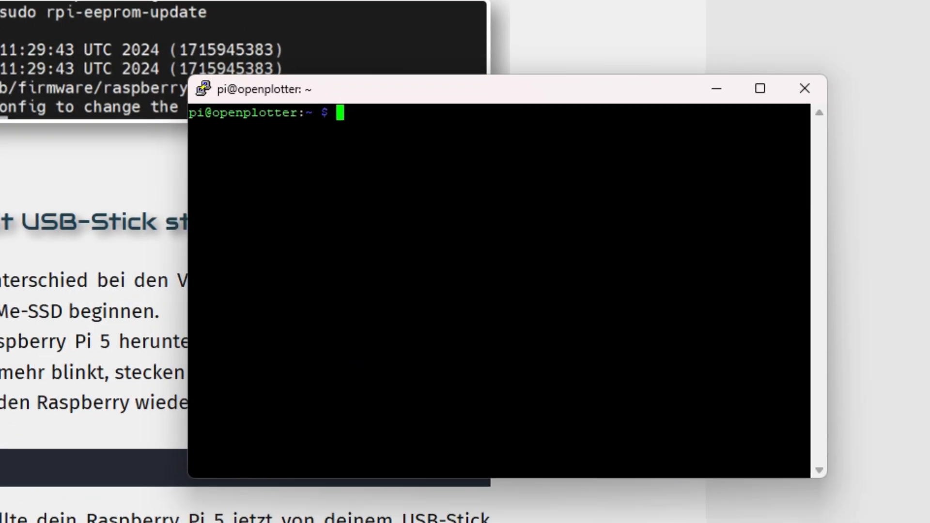
Run vcgencmd bootloader_version to show the current 2024/09/23 bootloader.
drag(261, 89, 166, 45)
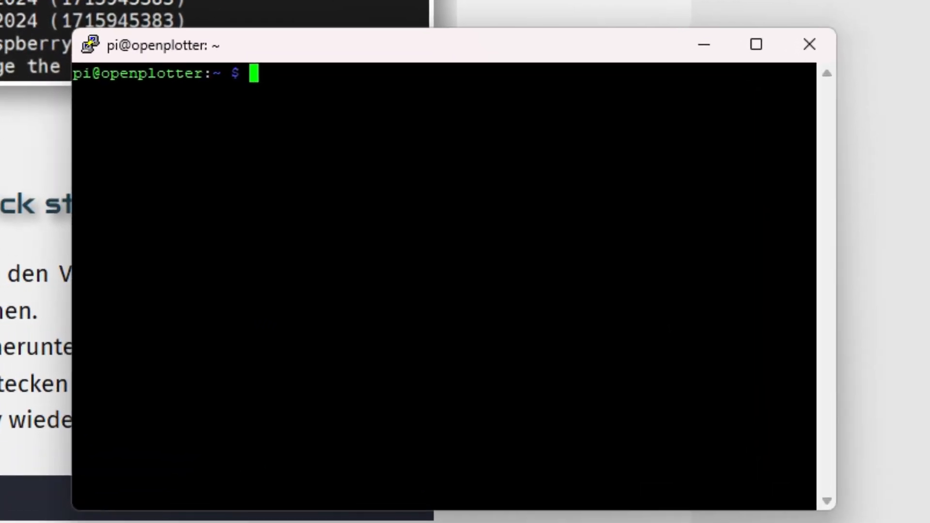
text(vcgencmd)
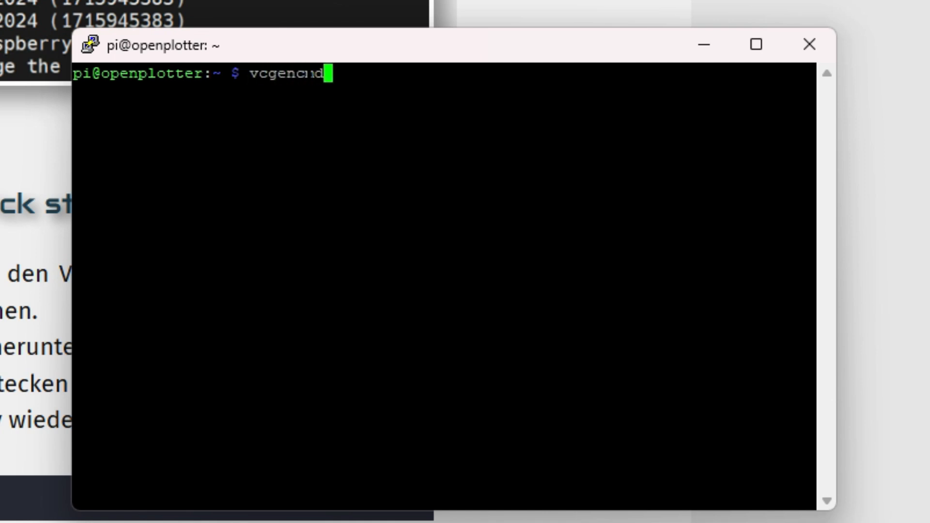
text(bootlöoader_version)
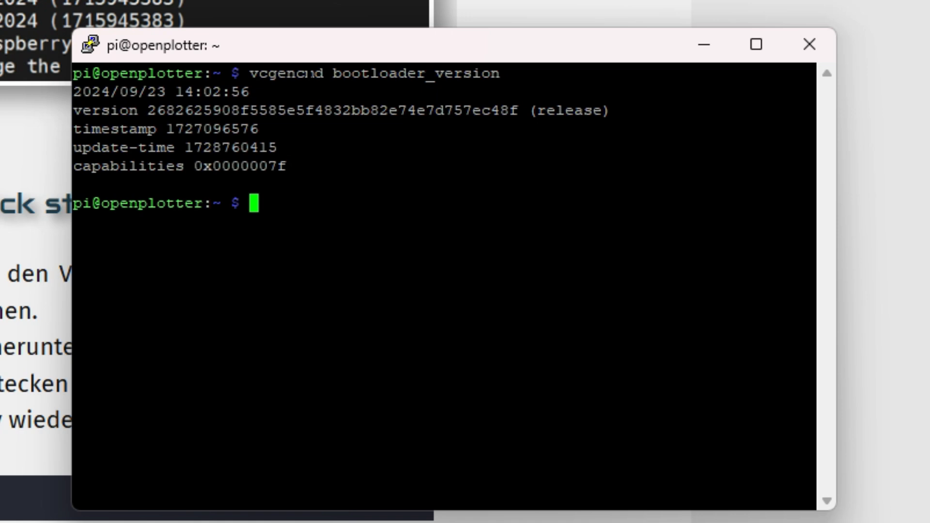
Run sudo rpi-eeprom-update to reveal the 21 Oct release, then start sudo raspi-config.
text(su)
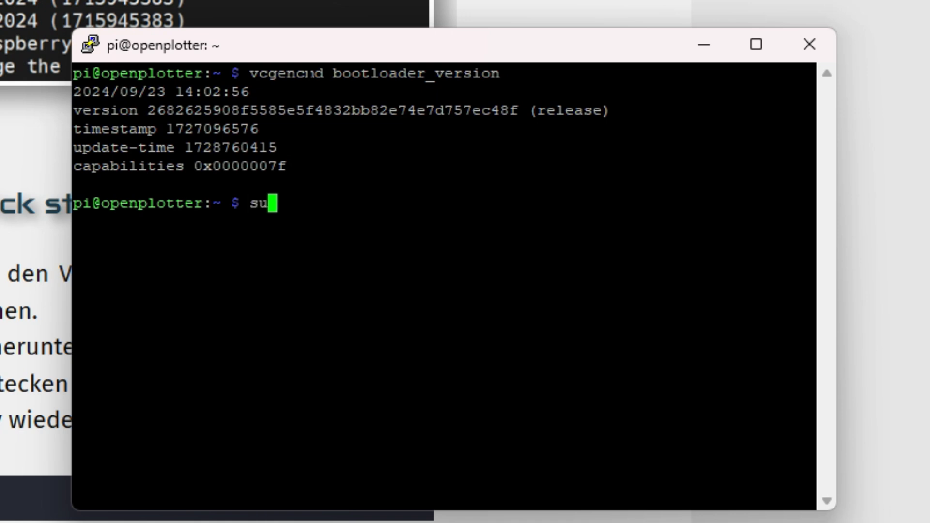
text(do rpi-ee)
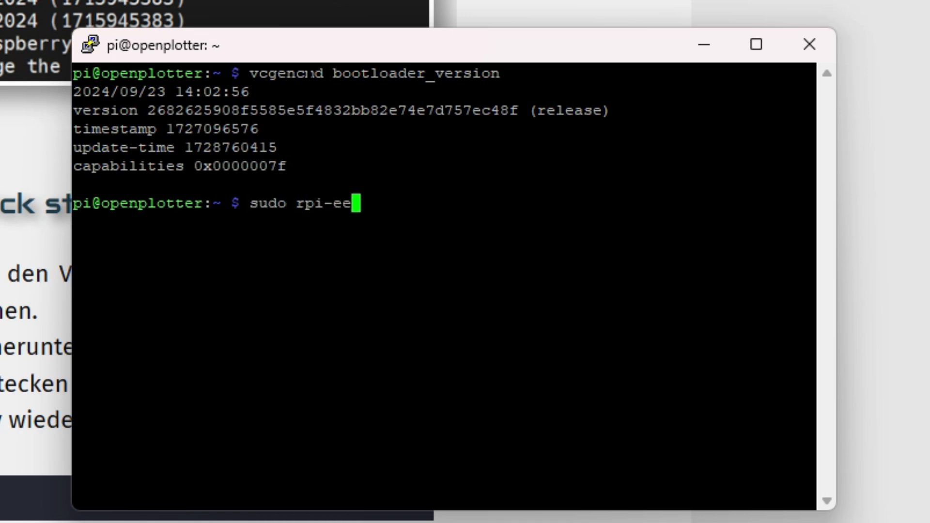
text(prom-update)
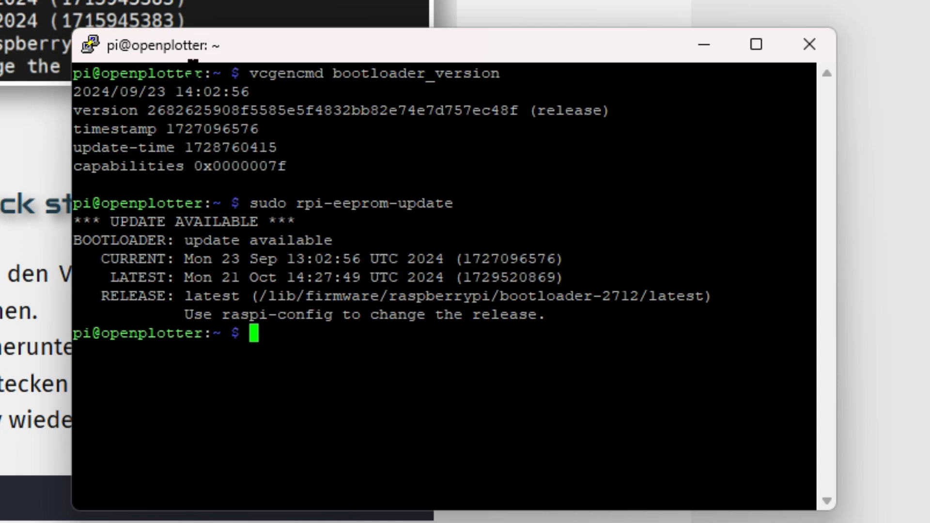
text(sudo raspi-config)
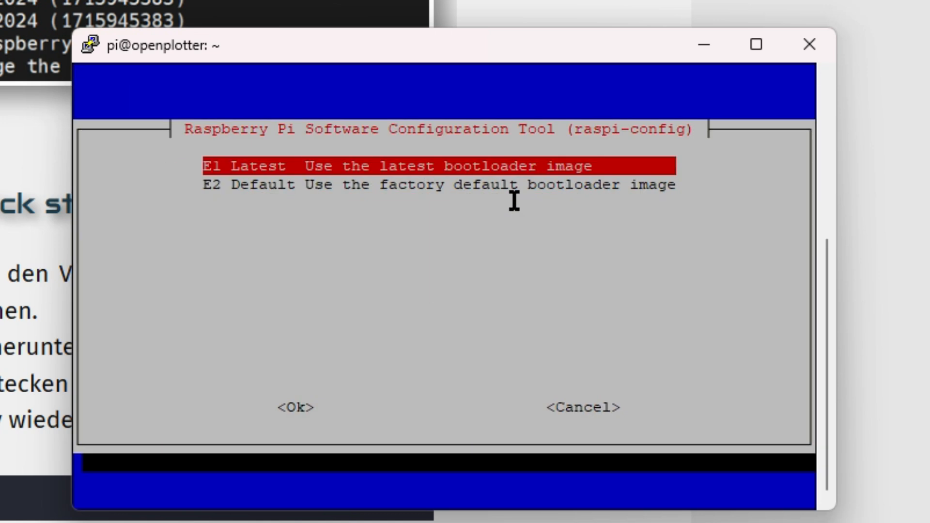
Select E1 Latest bootloader image instead of the factory default and confirm.
key(Down)
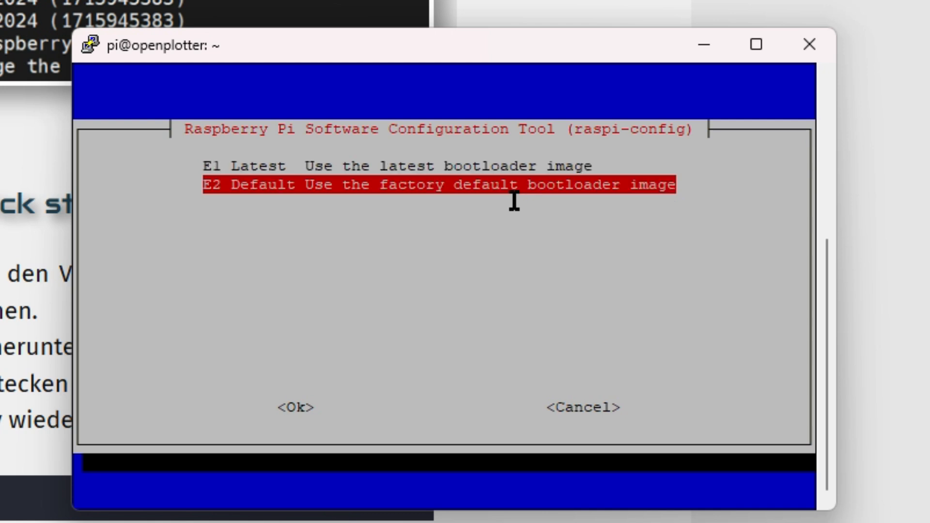
key(up)
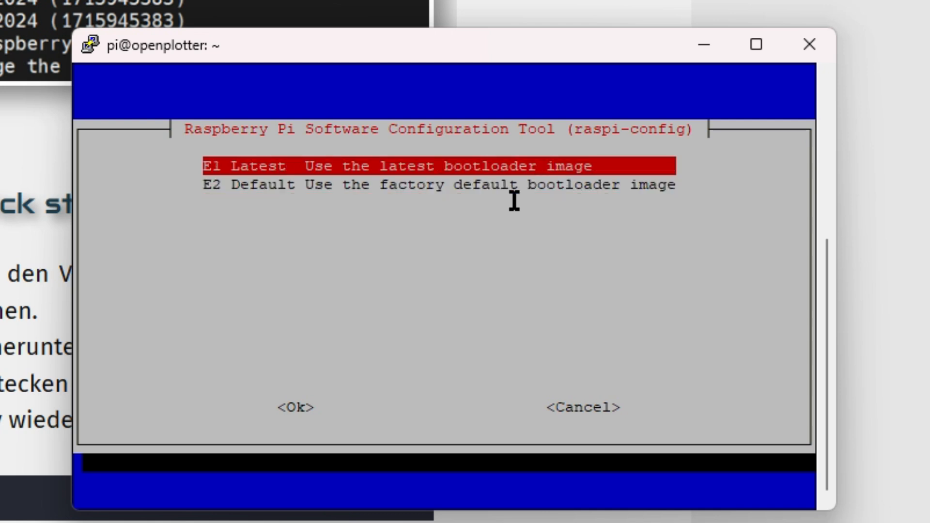
click(296, 407)
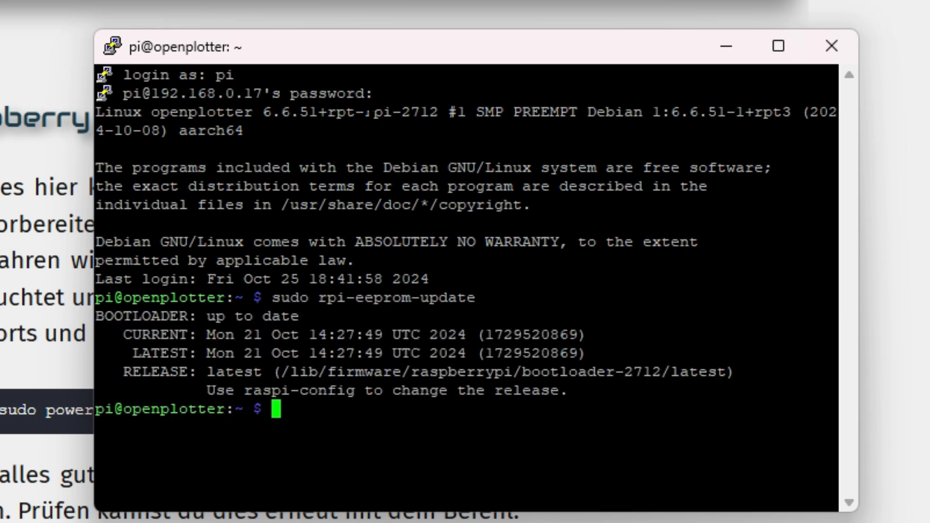
In raspi-config set the boot order to NVMe/USB and acknowledge the confirmation.
text(sudo raspi-config)
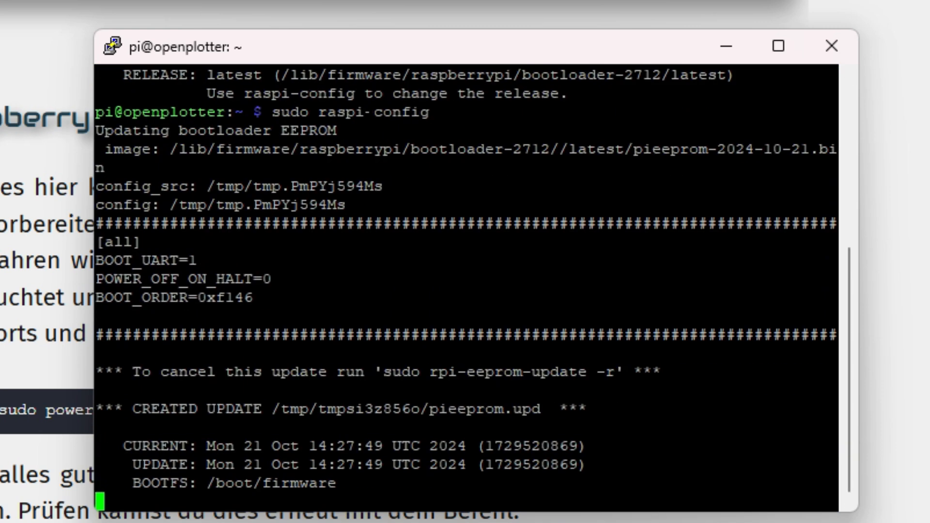
scroll(down, 3)
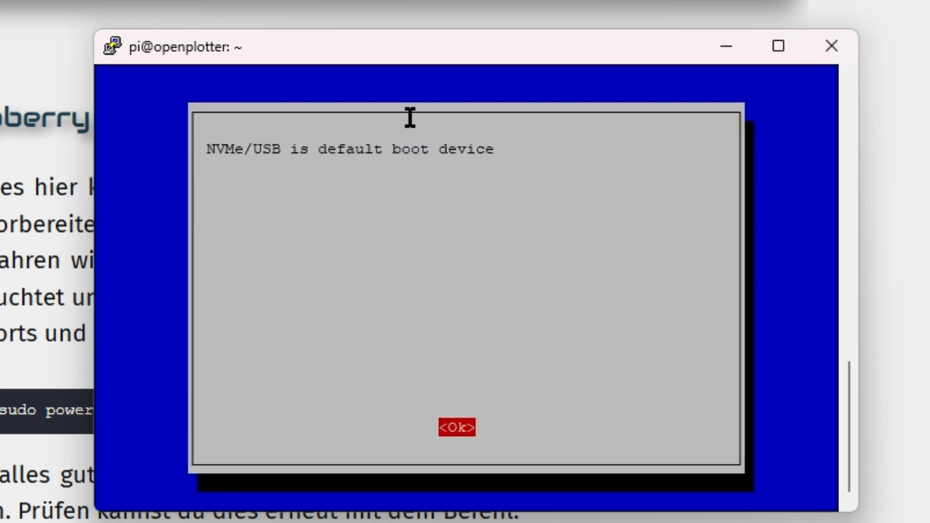
click(456, 427)
text(s)
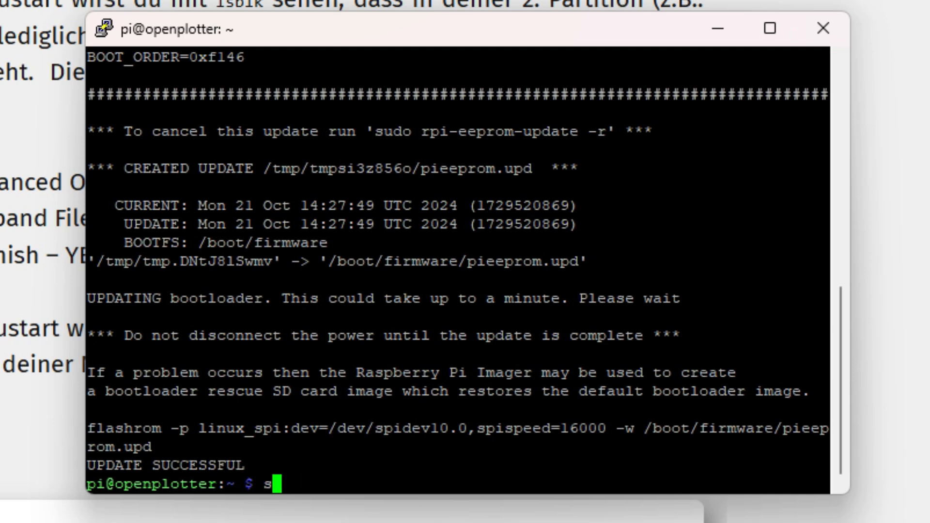
Run sudo rpi-eeprom-config --edit to open boot.conf in nano.
text(udo)
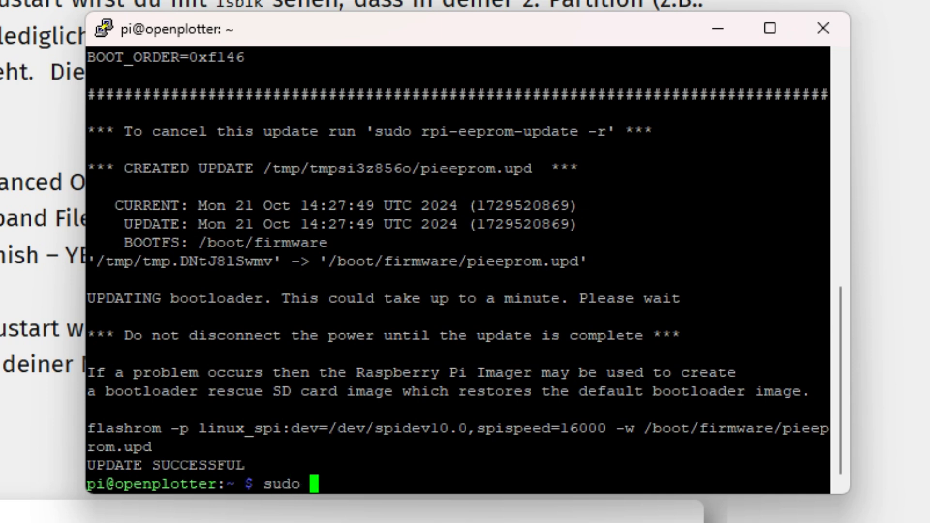
text(r)
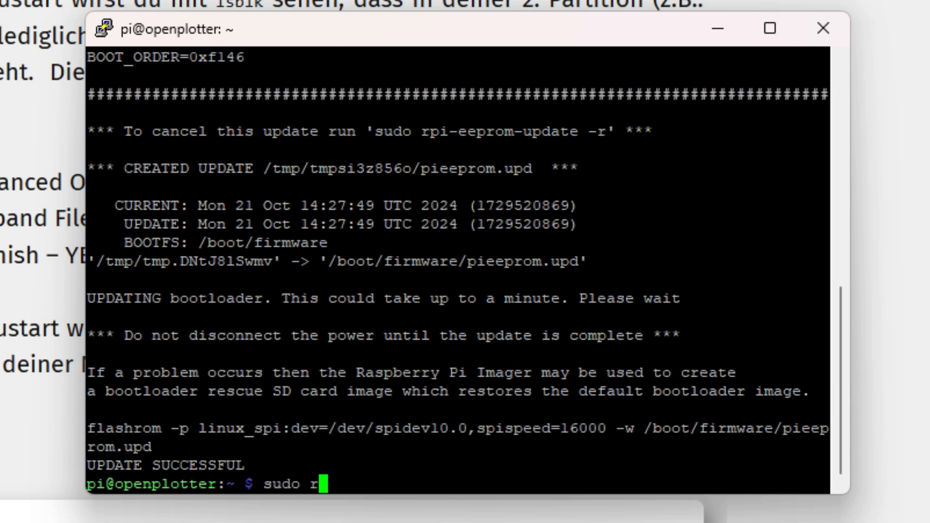
text(pi-epprom)
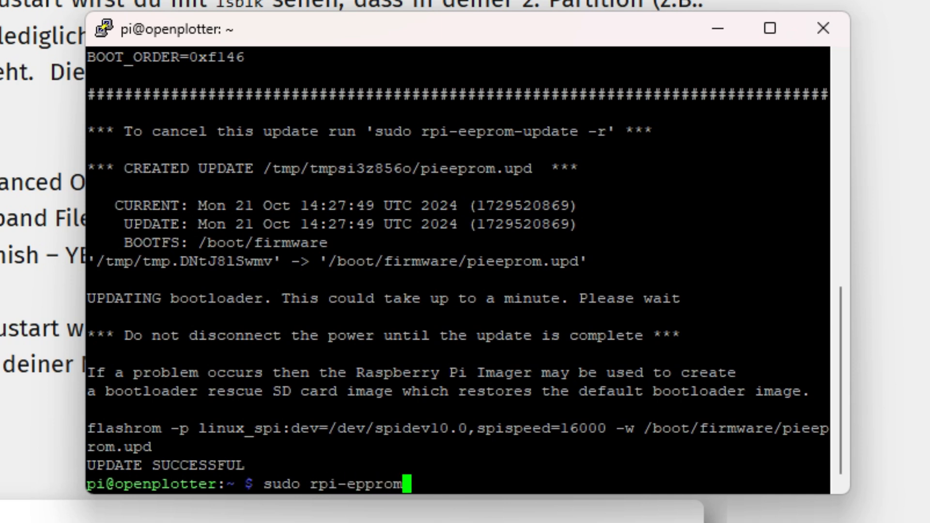
text(-config)
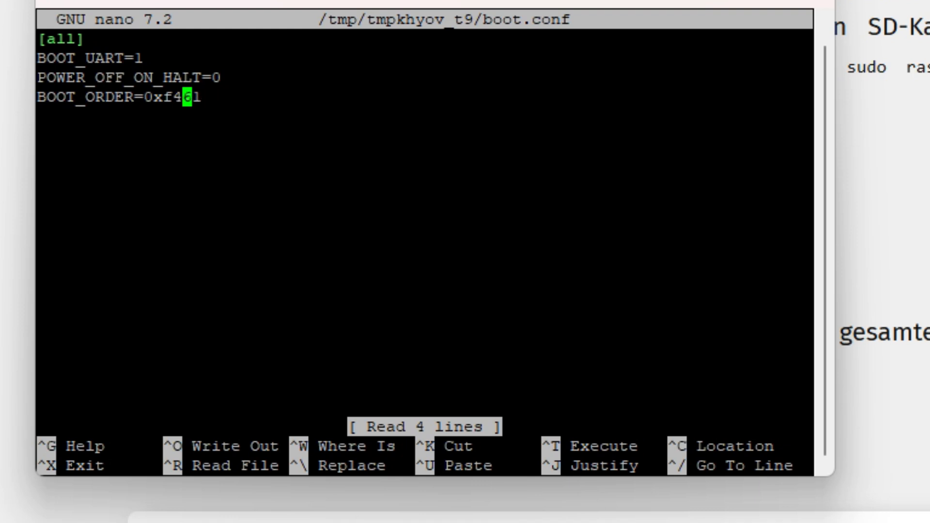
Change BOOT_ORDER to 0xf416, save the file and leave nano.
text(6)
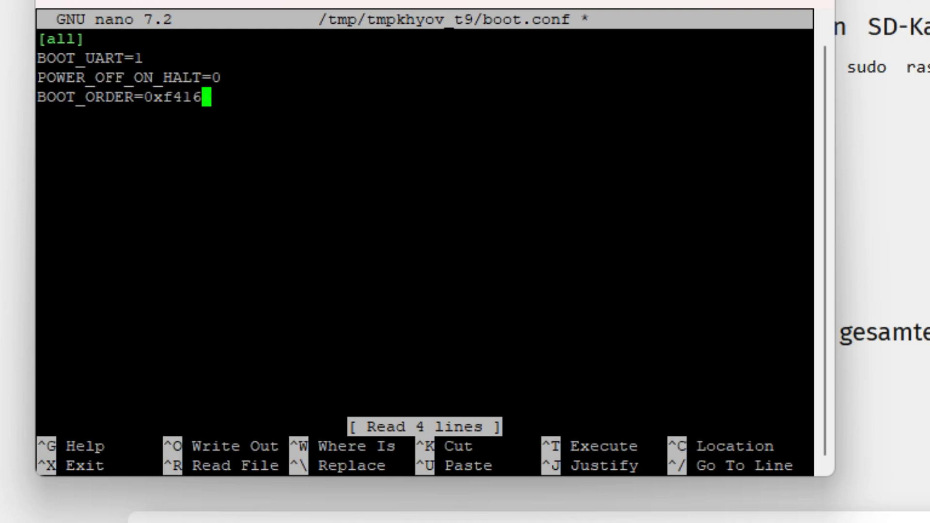
key(ctrl+x)
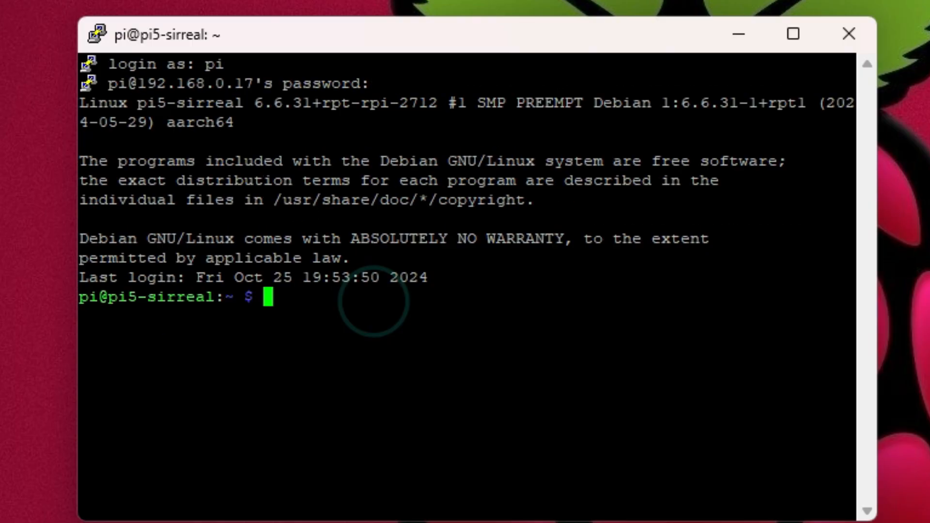
Run lsblk to list the Pi 5's storage drives.
text(lsblk)
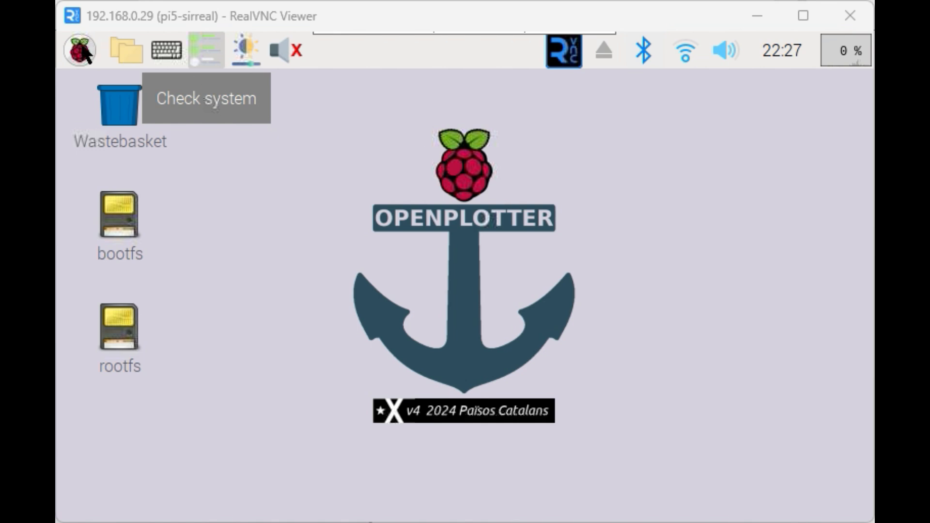
Expand the OpenPlotter submenu in the desktop application menu to reach OpenCPN.
click(79, 50)
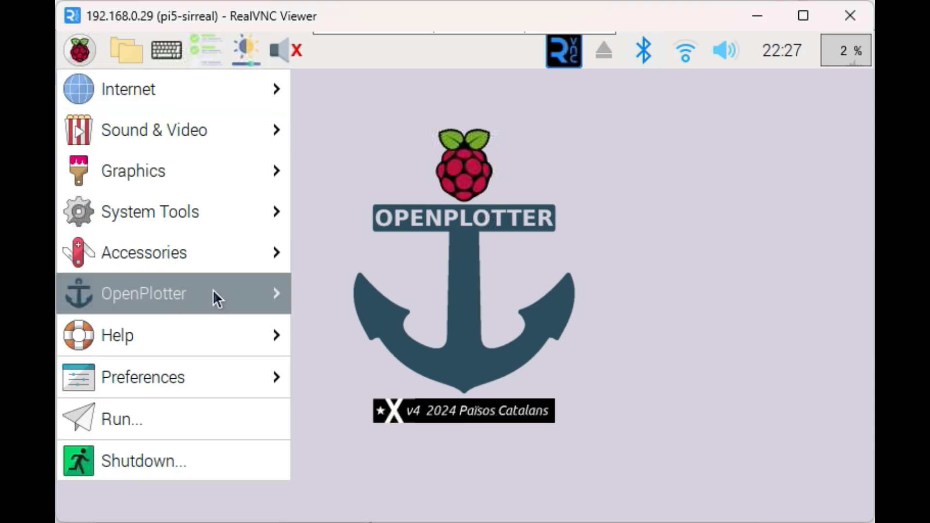
click(144, 292)
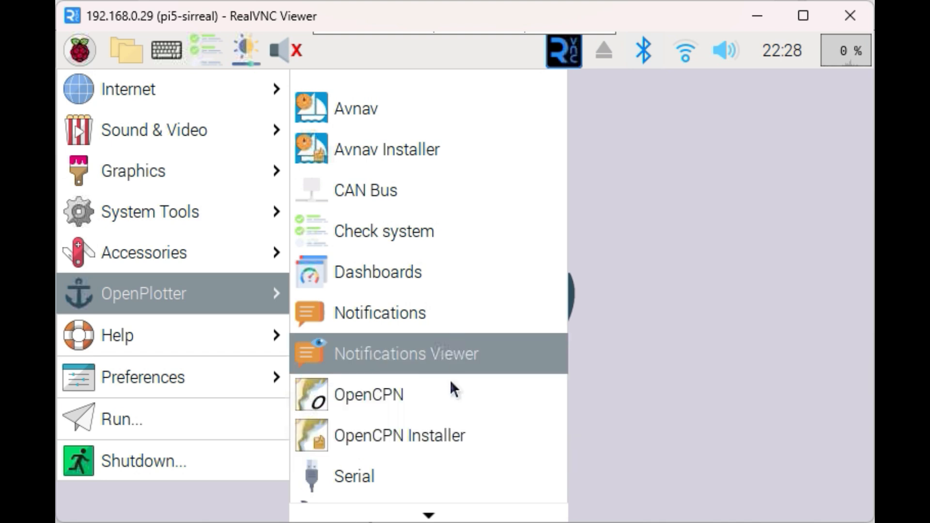
mouse_move(451, 399)
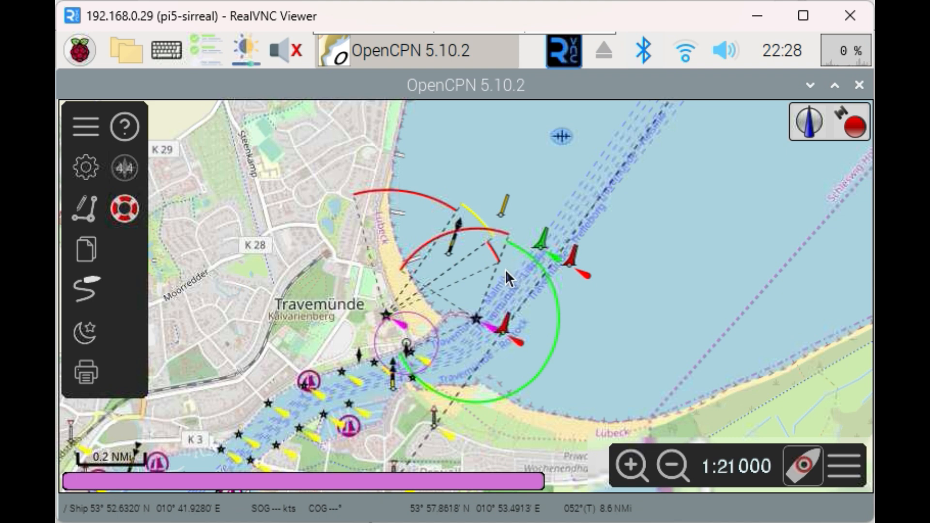
mouse_move(503, 274)
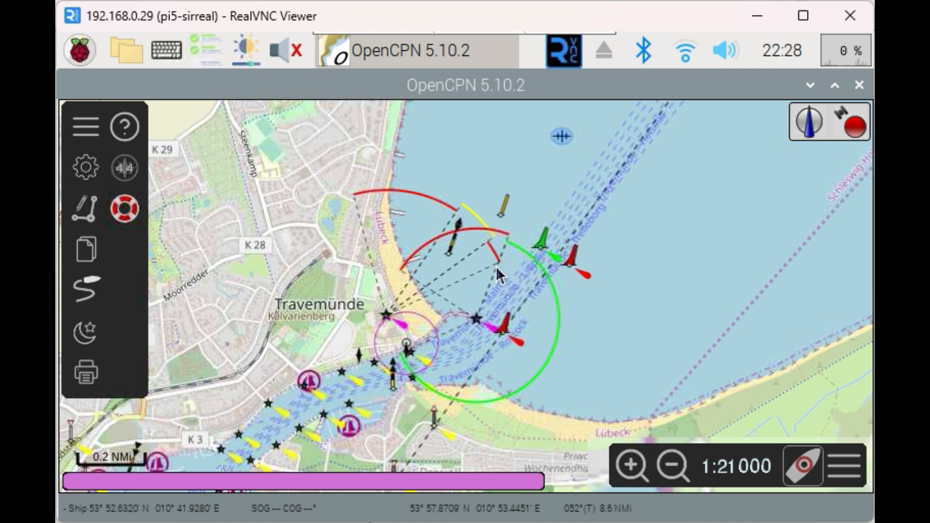
mouse_move(483, 283)
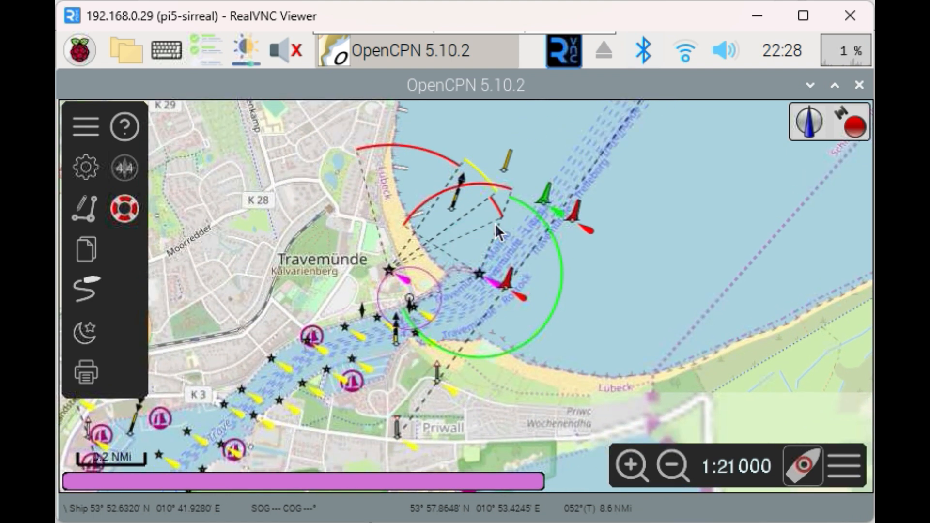
Close the OpenCPN chart window and show the Bluetooth tray menu with its paired devices.
click(860, 84)
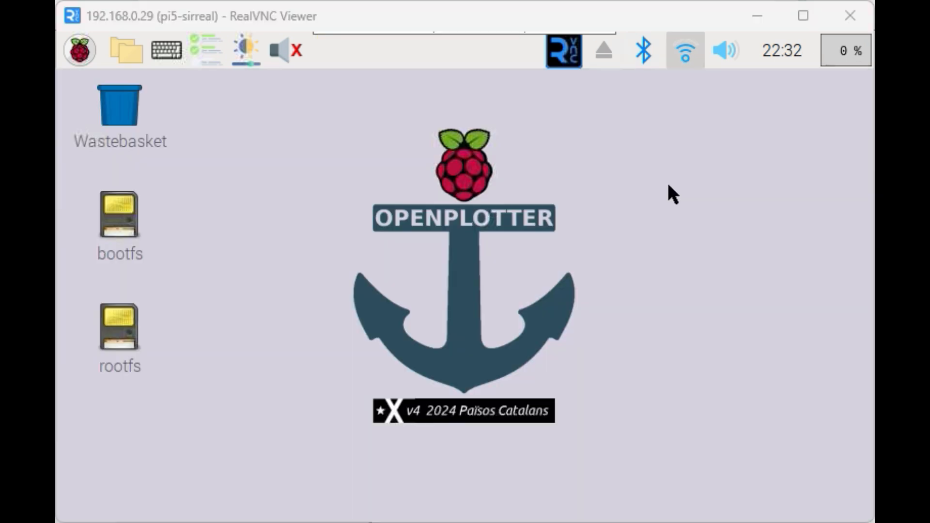
mouse_move(652, 183)
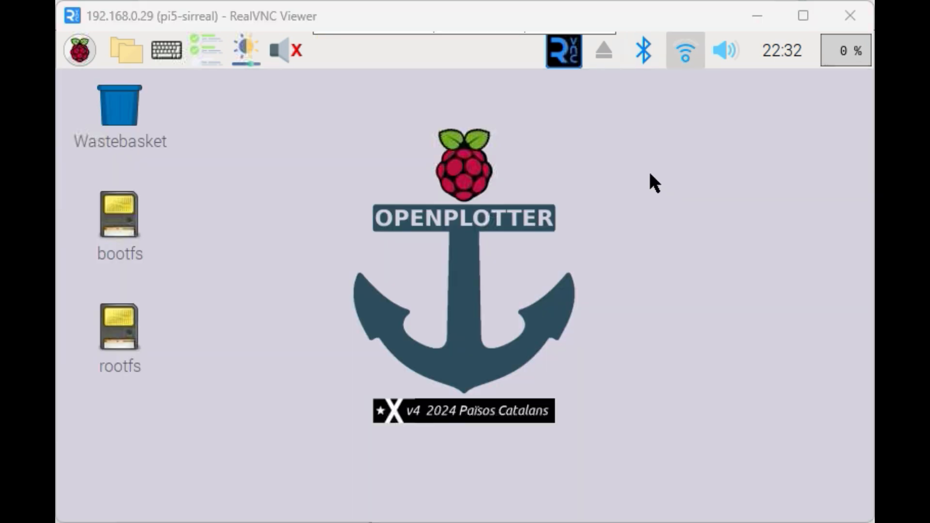
mouse_move(612, 101)
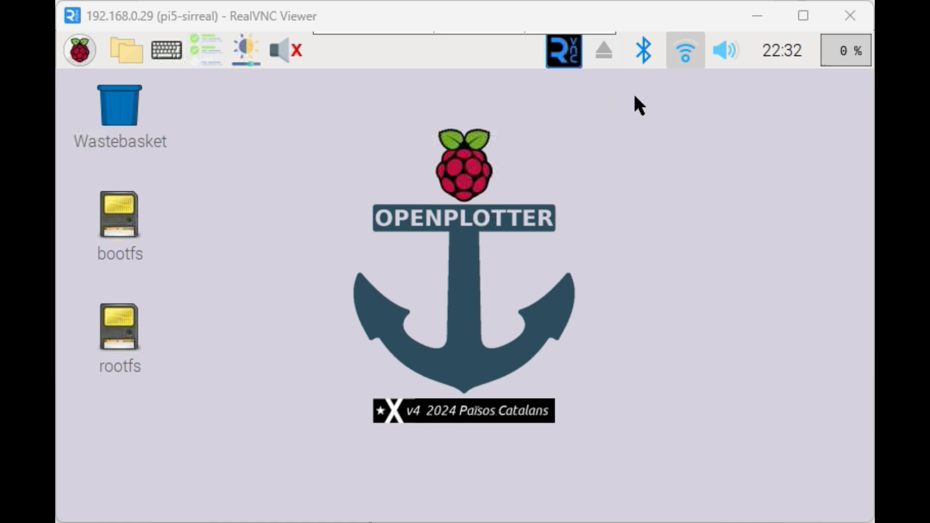
click(644, 49)
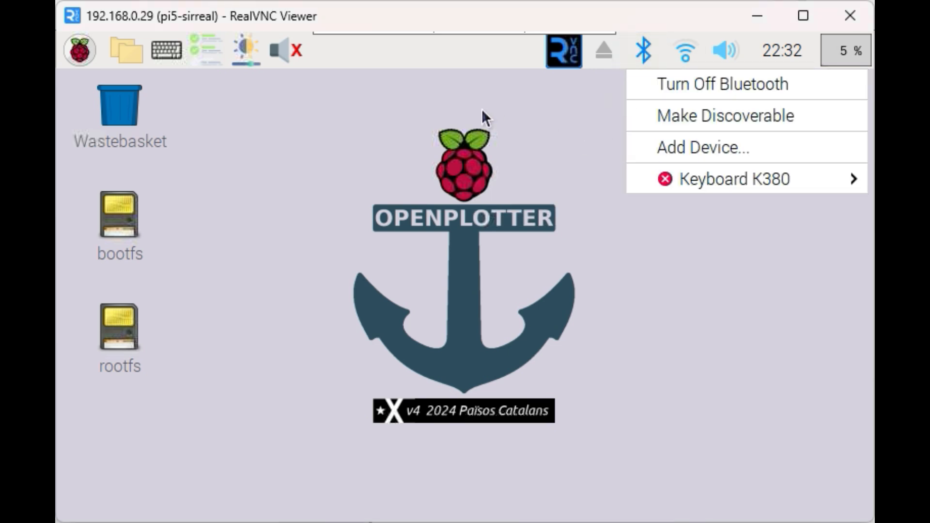
mouse_move(391, 128)
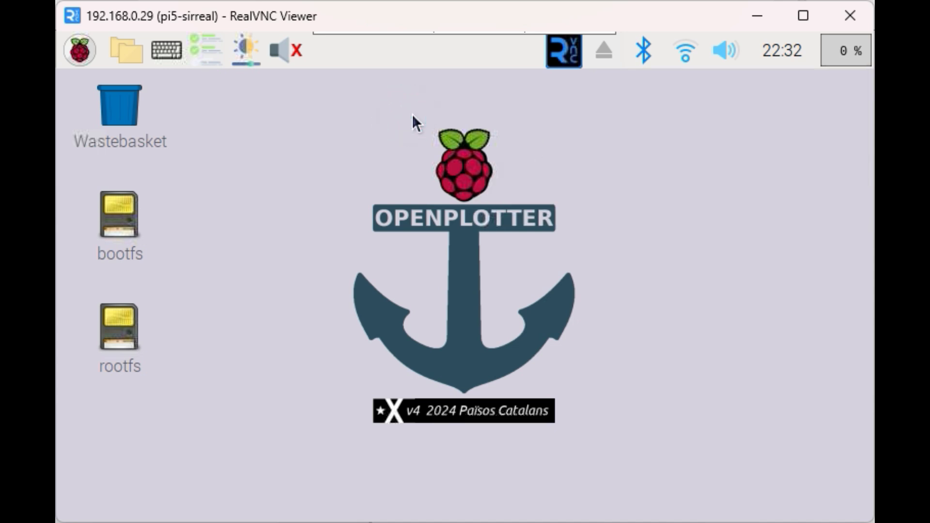
mouse_move(504, 136)
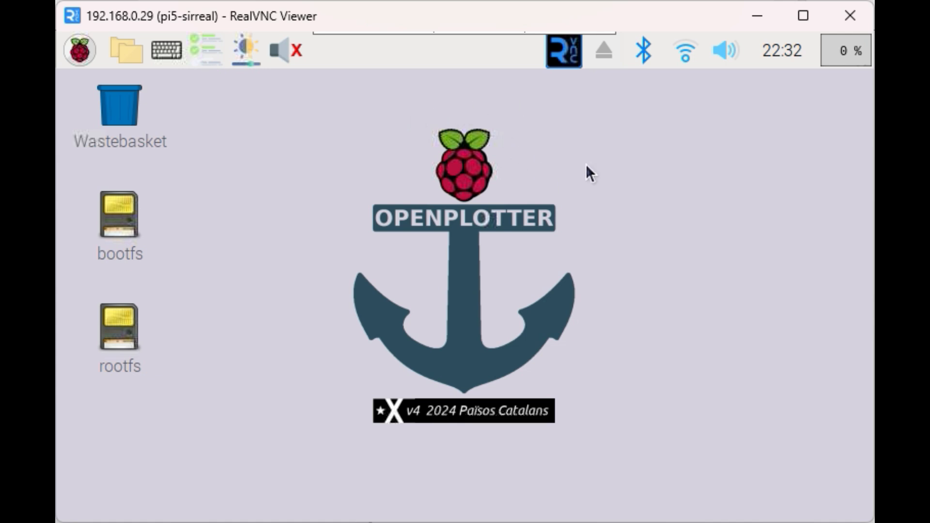
mouse_move(332, 125)
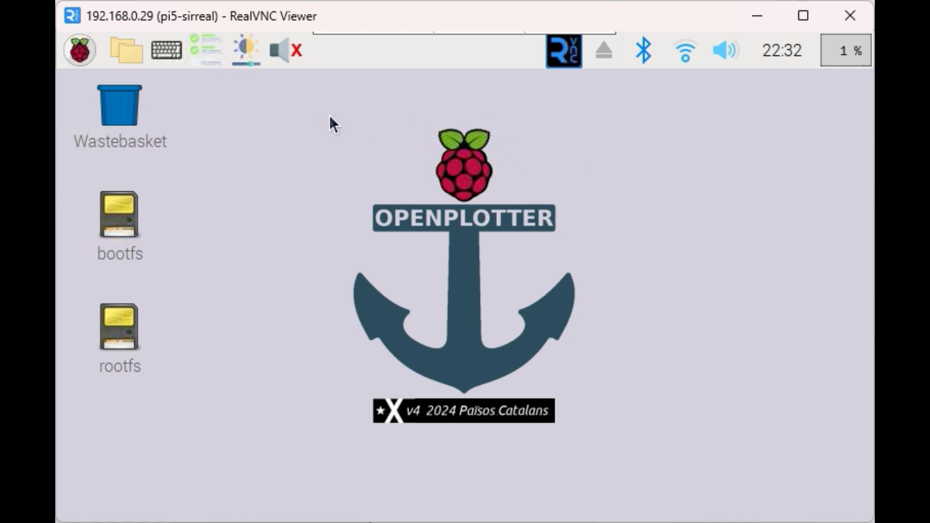
mouse_move(304, 114)
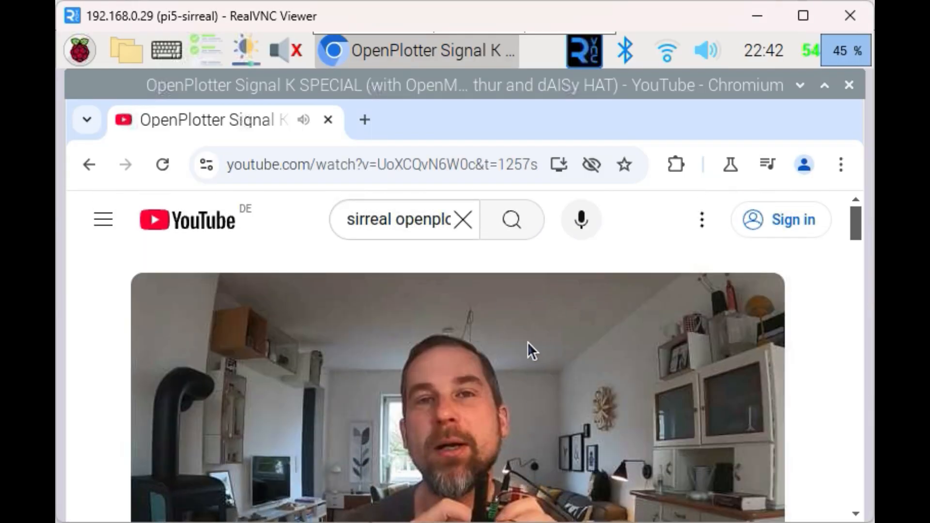
mouse_move(596, 375)
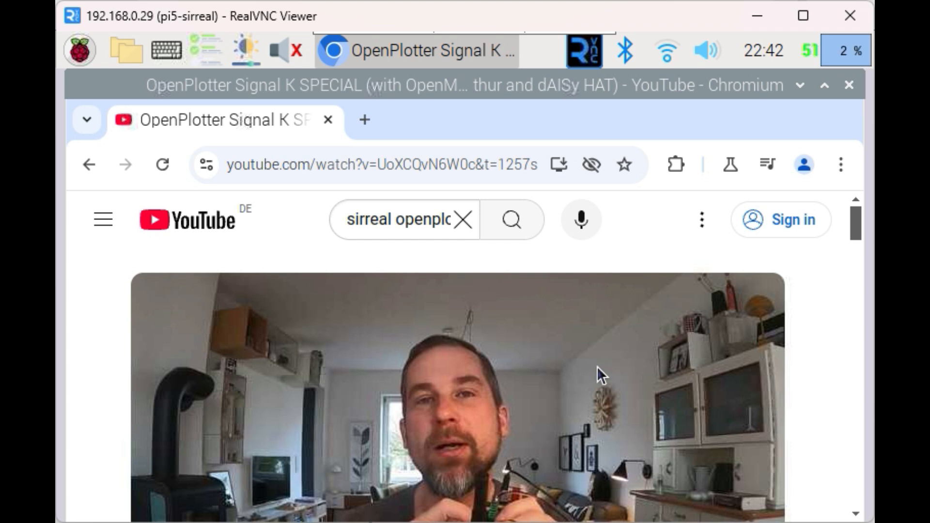
mouse_move(665, 375)
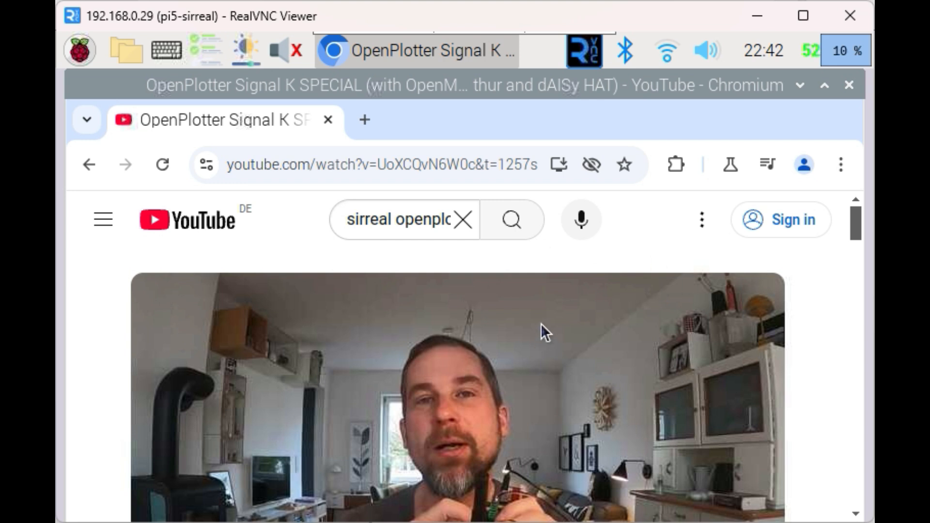
mouse_move(545, 330)
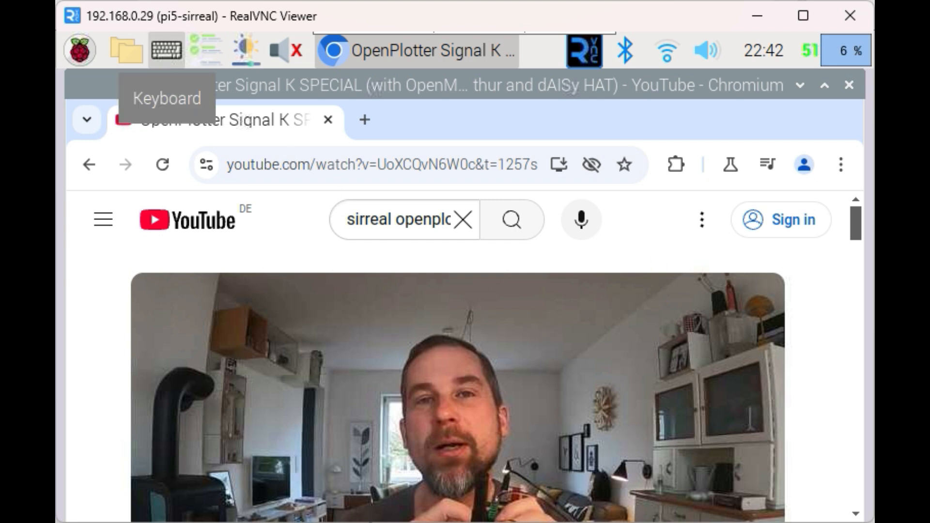
Launch AvNav from the OpenPlotter menu and accept its safety warning to list charts such as OSM-OpenCPN2-Baltic.
click(78, 49)
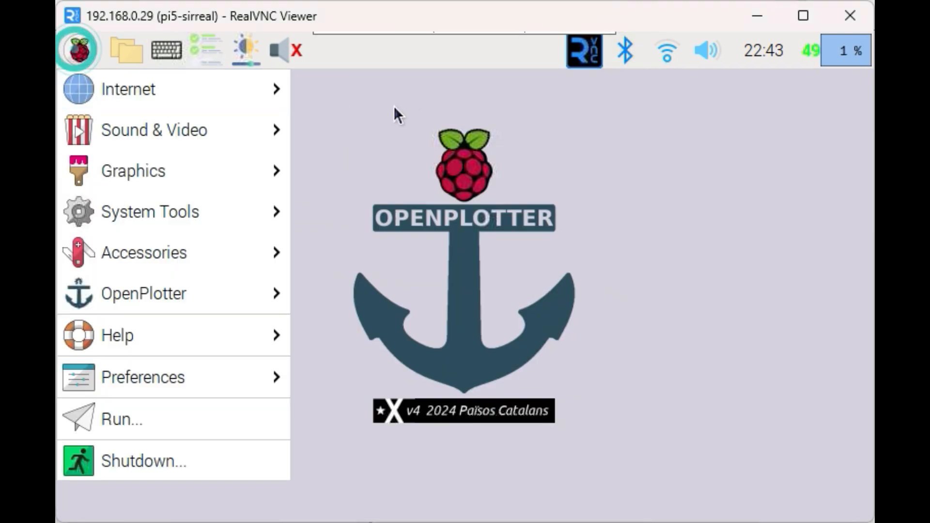
click(142, 292)
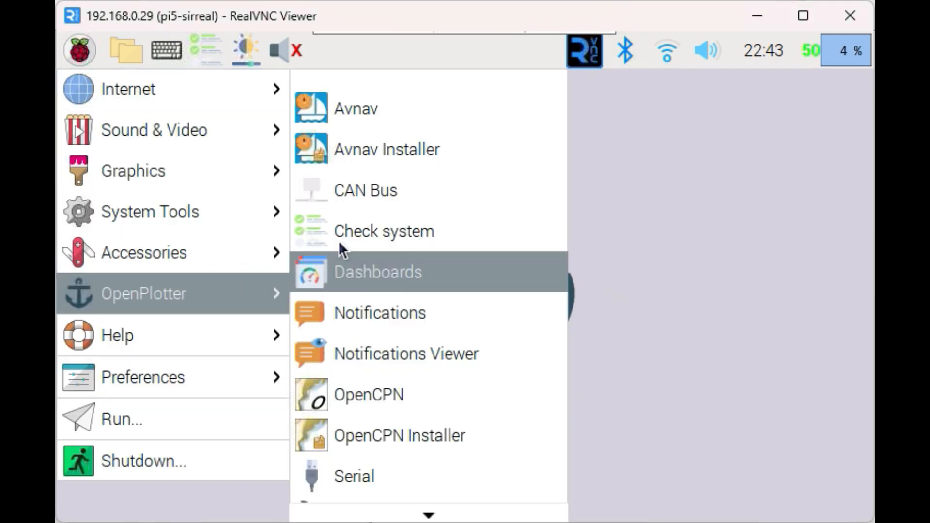
click(377, 271)
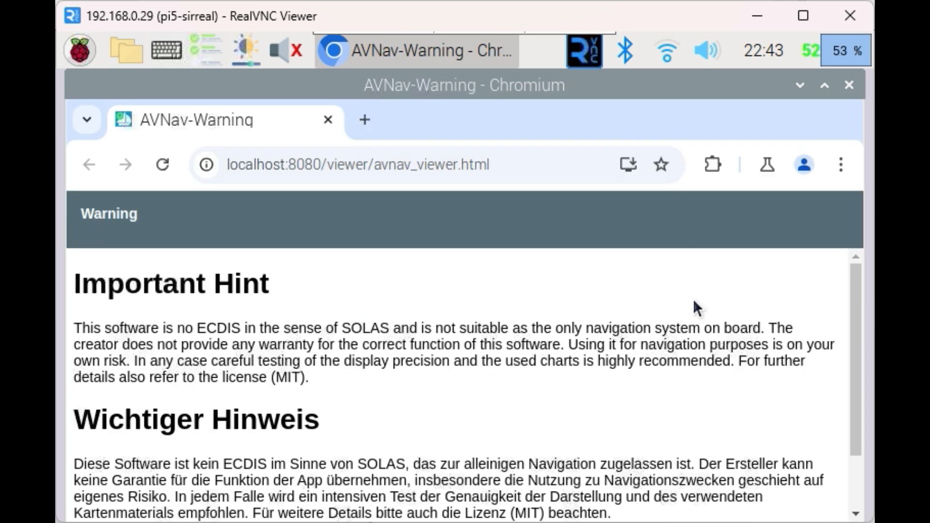
click(456, 491)
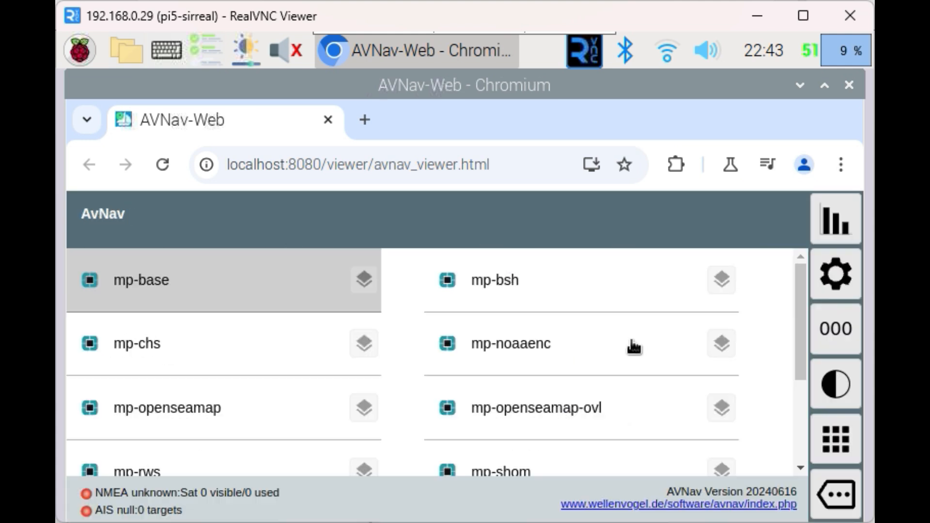
scroll(down, 3)
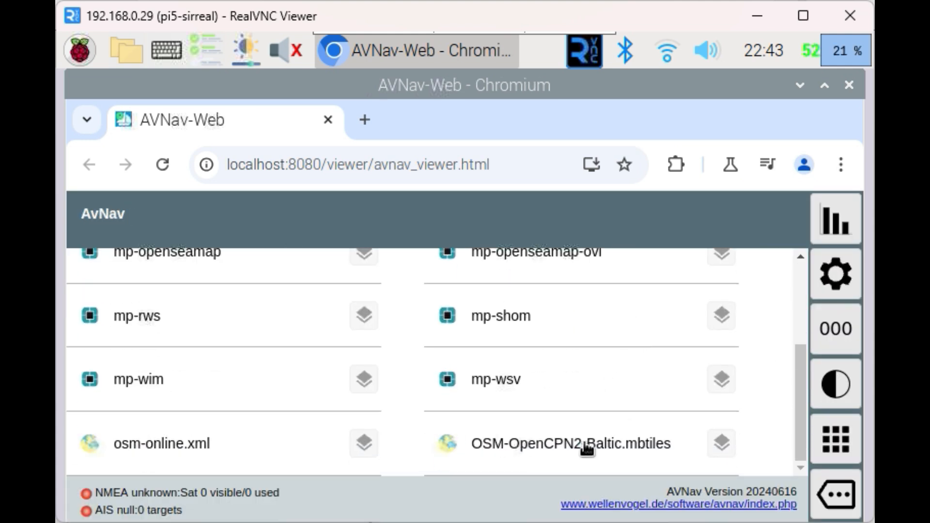